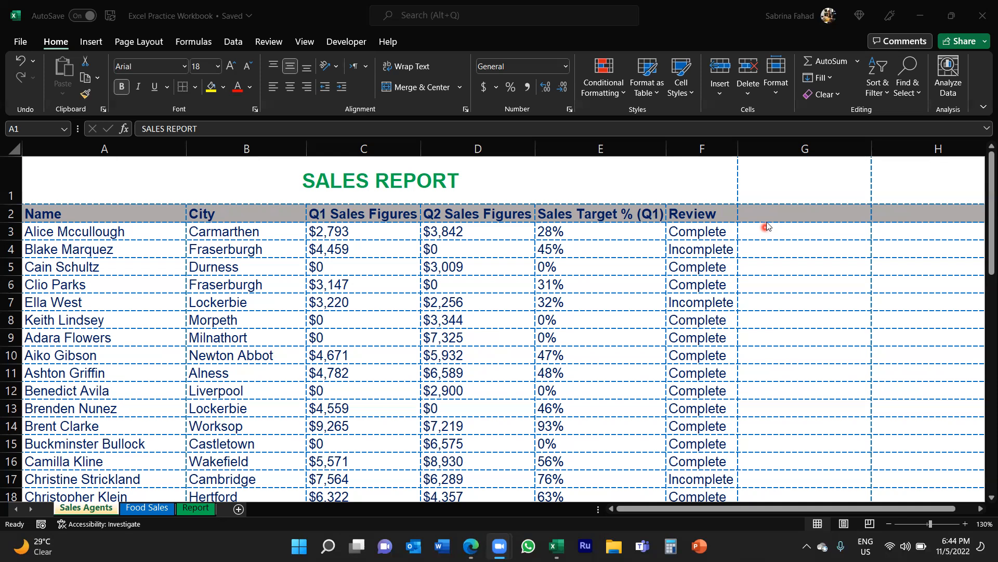
Look over the report columns and the formula behind the Sales Target % values.
{"action": "left_click", "coordinate": [104, 148]}
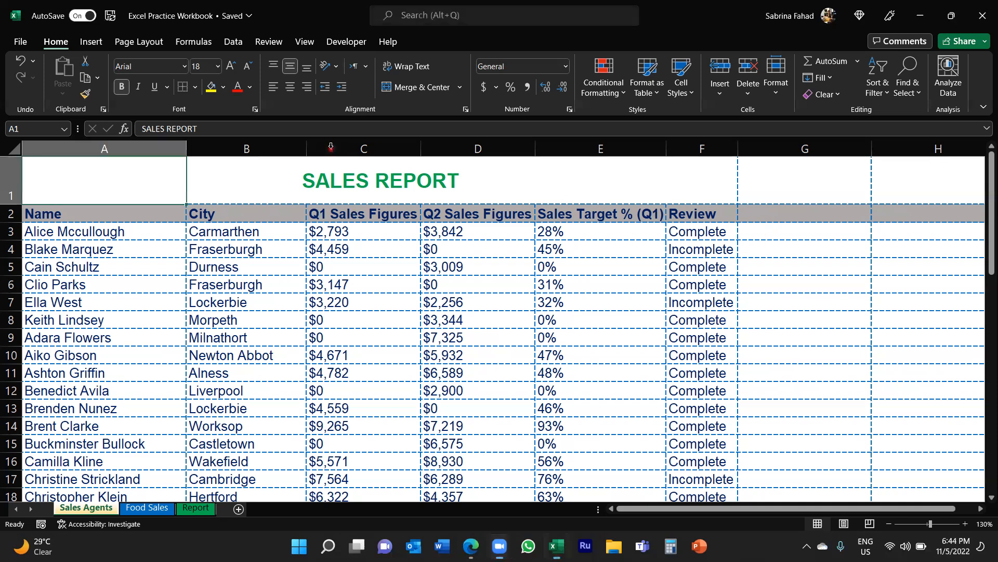
{"action": "left_click", "coordinate": [363, 149]}
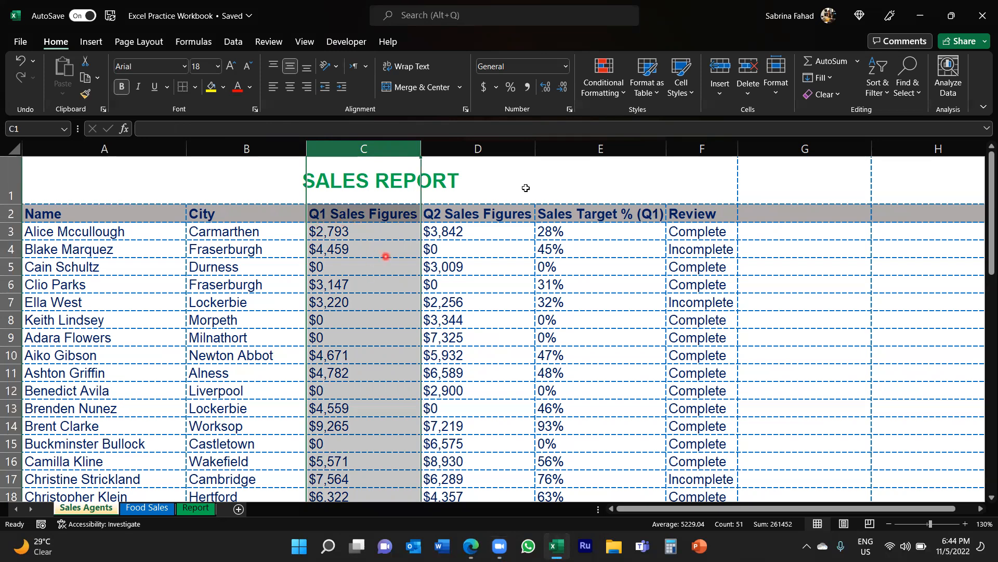
{"action": "left_click", "coordinate": [599, 148]}
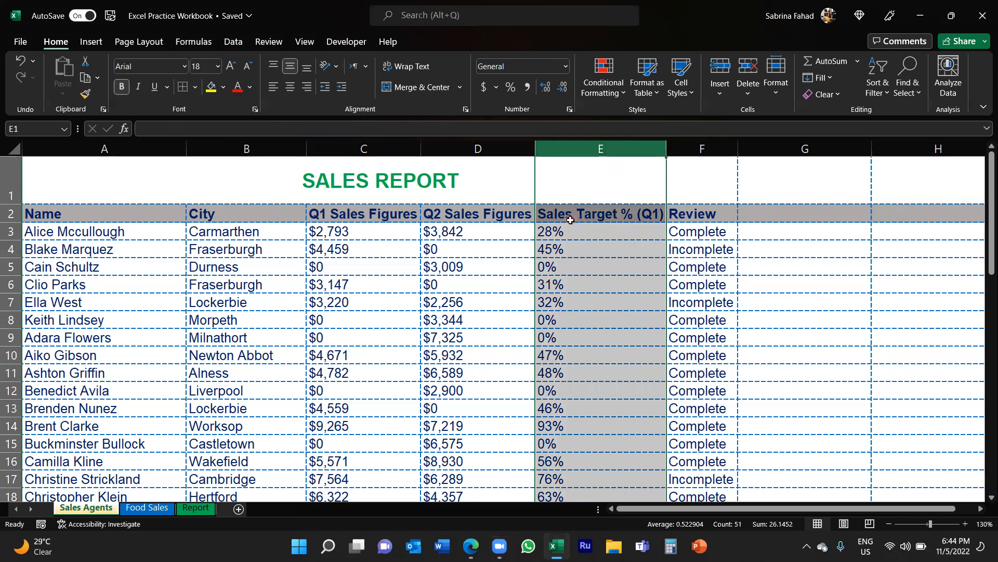
{"action": "mouse_move", "coordinate": [631, 225]}
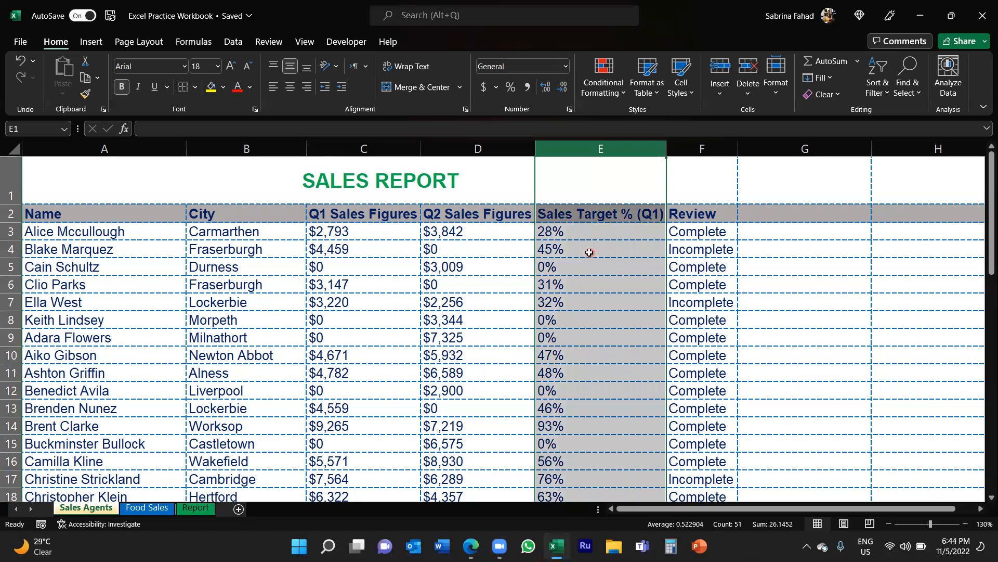
{"action": "mouse_move", "coordinate": [586, 249]}
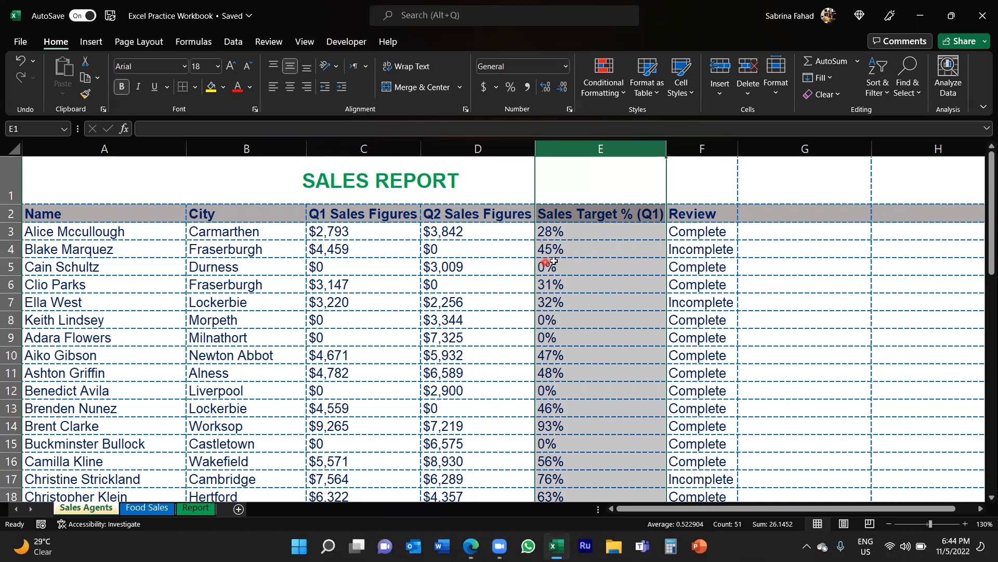
{"action": "left_click", "coordinate": [599, 230]}
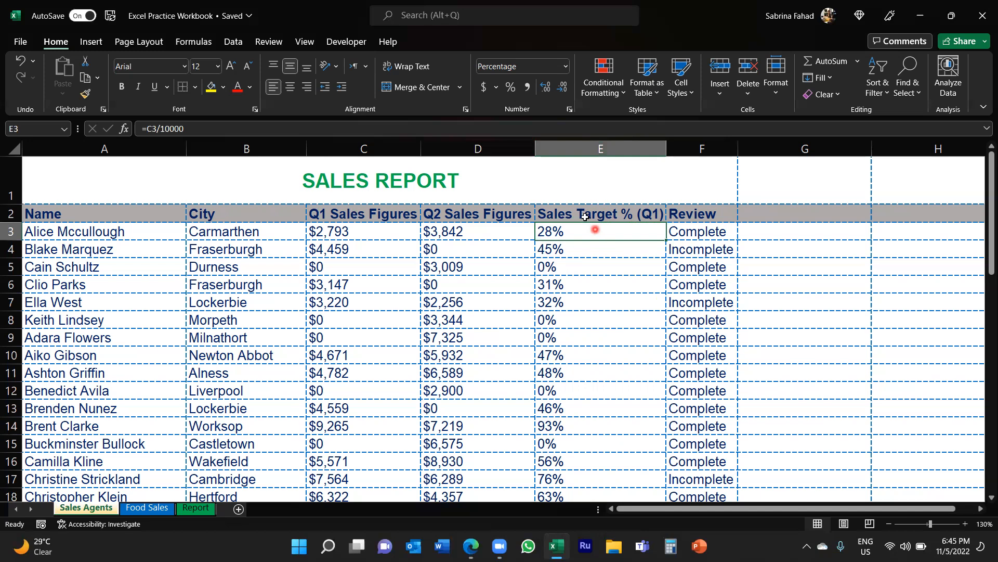
Select all of column E (Sales Target %) and show the Conditional Formatting menu.
{"action": "left_click", "coordinate": [599, 148]}
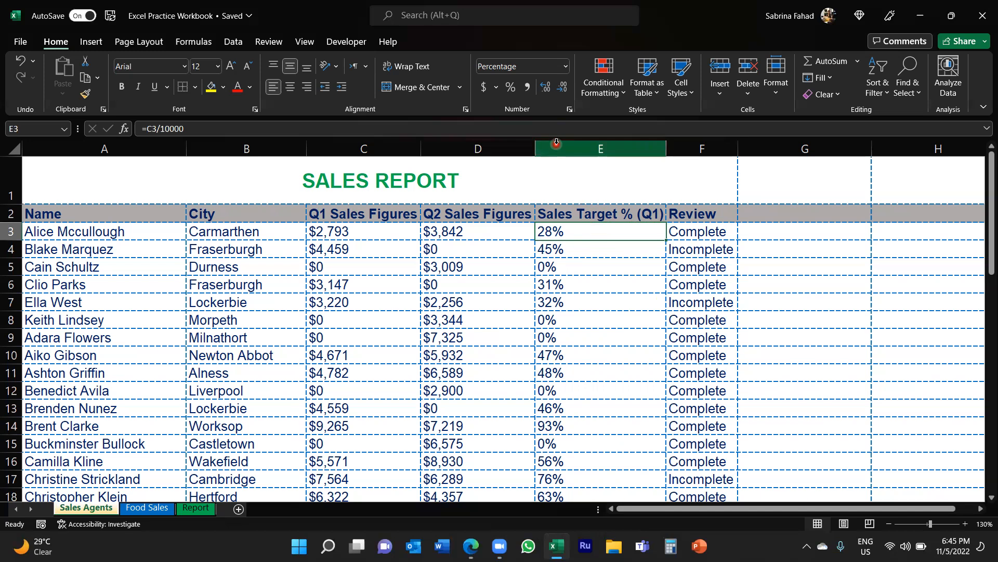
{"action": "left_click", "coordinate": [599, 149]}
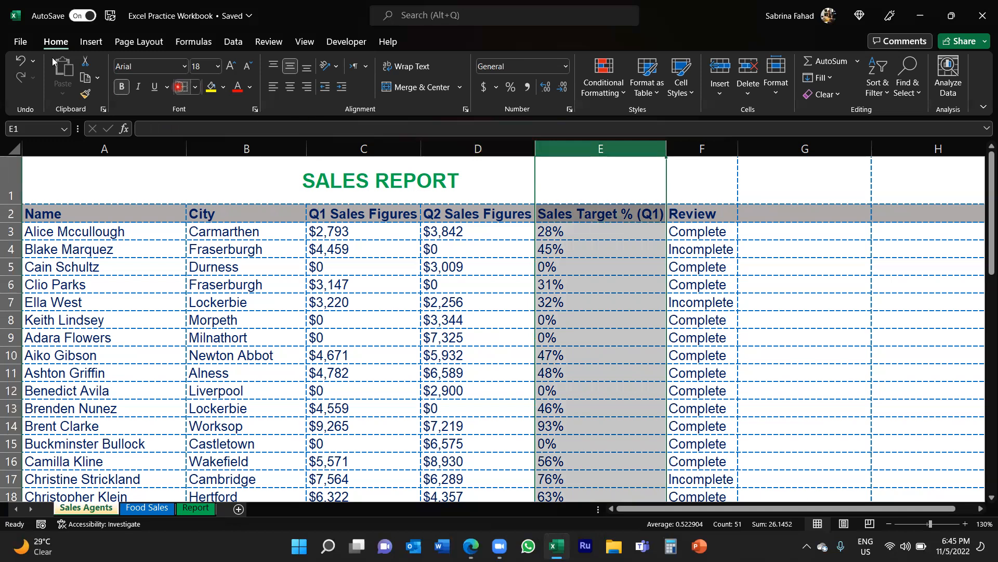
{"action": "mouse_move", "coordinate": [62, 70]}
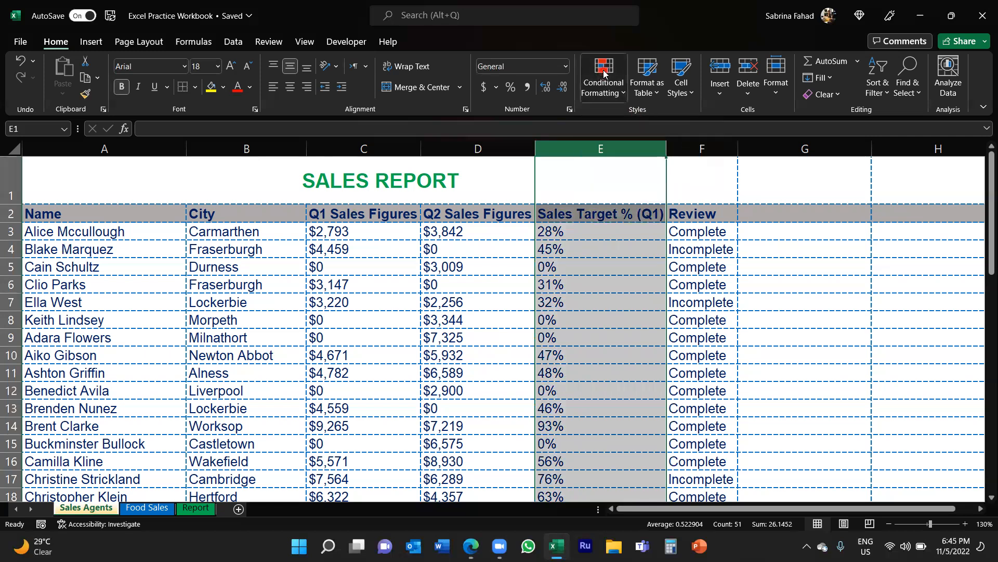
{"action": "left_click", "coordinate": [602, 78]}
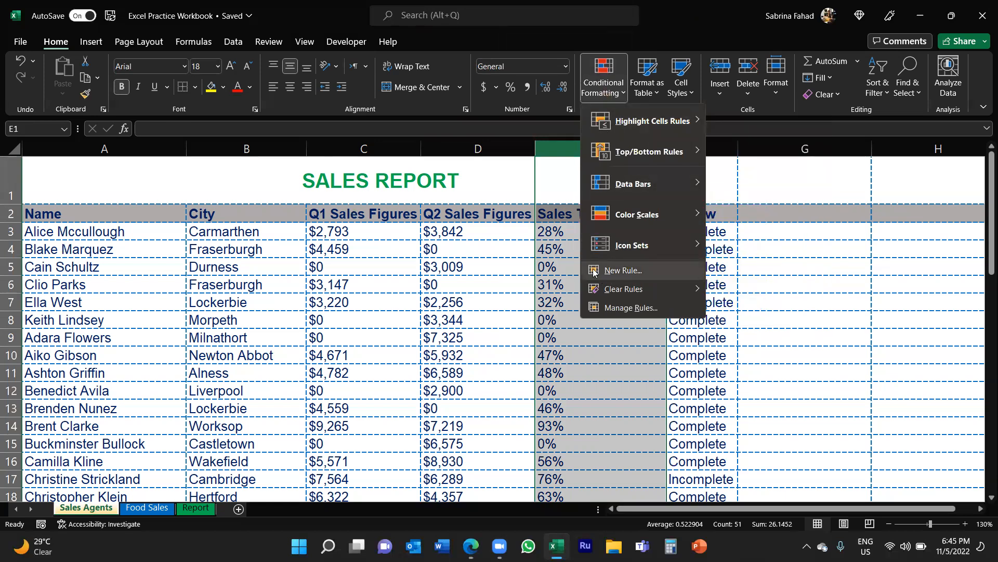
Choose New Rule… to open the New Formatting Rule dialog.
{"action": "left_click", "coordinate": [622, 270]}
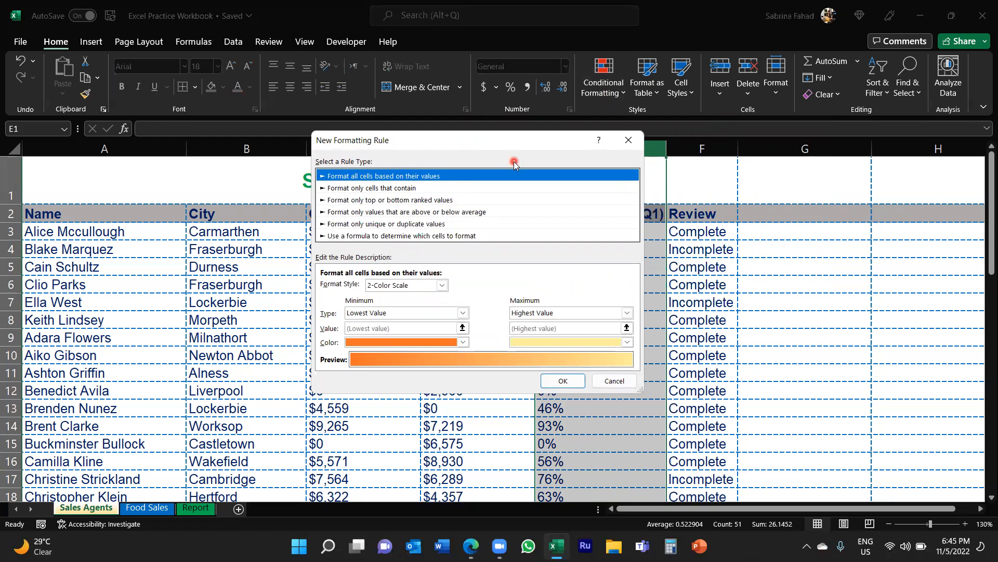
{"action": "mouse_move", "coordinate": [514, 177]}
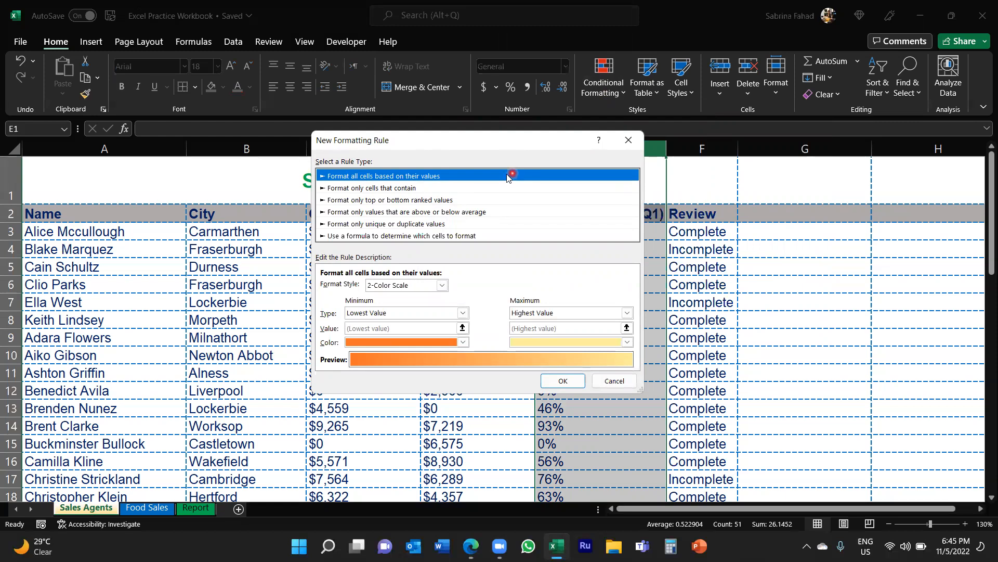
{"action": "mouse_move", "coordinate": [377, 199]}
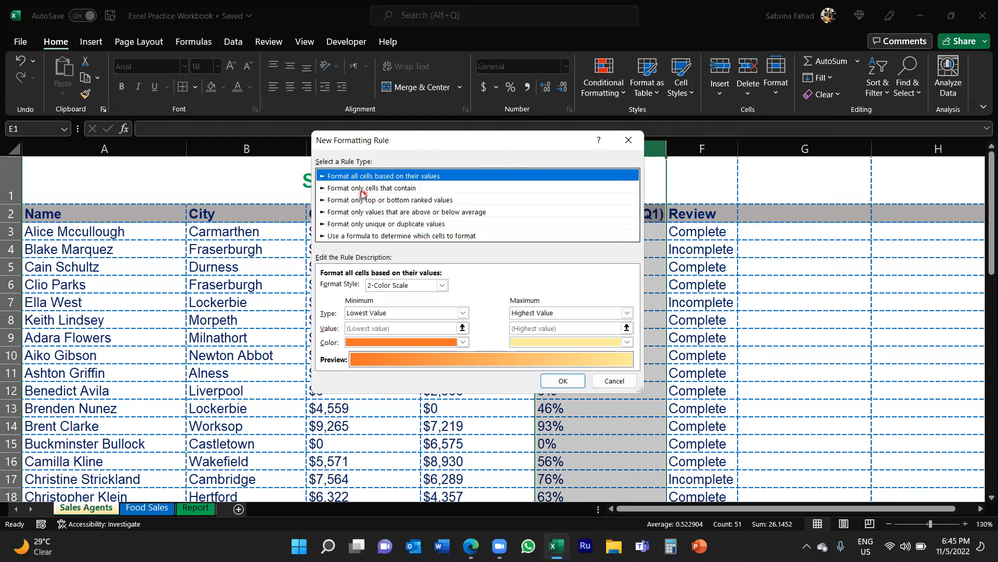
Make the rule format only cells with a value between 0 and 50%.
{"action": "left_click", "coordinate": [373, 187]}
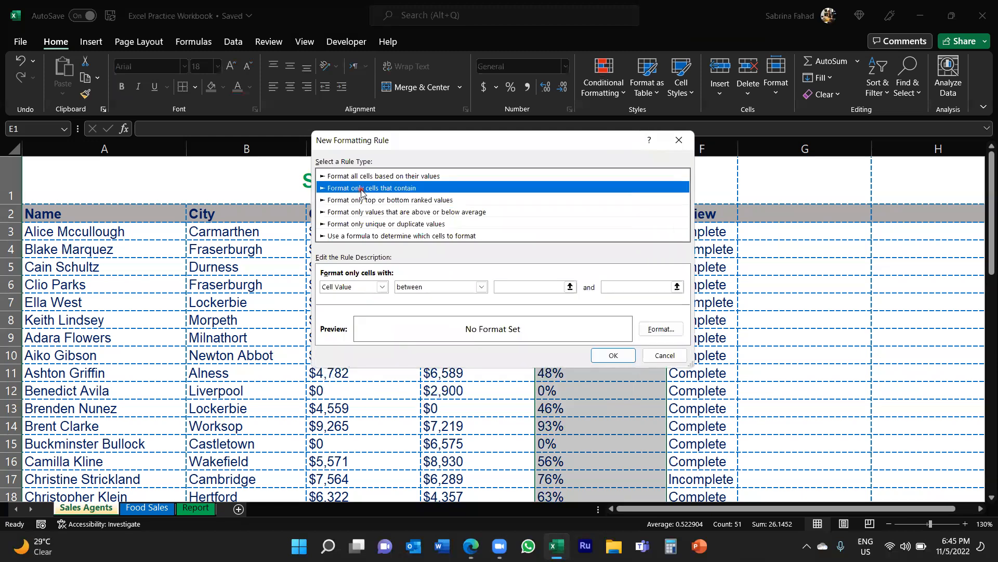
{"action": "mouse_move", "coordinate": [360, 233]}
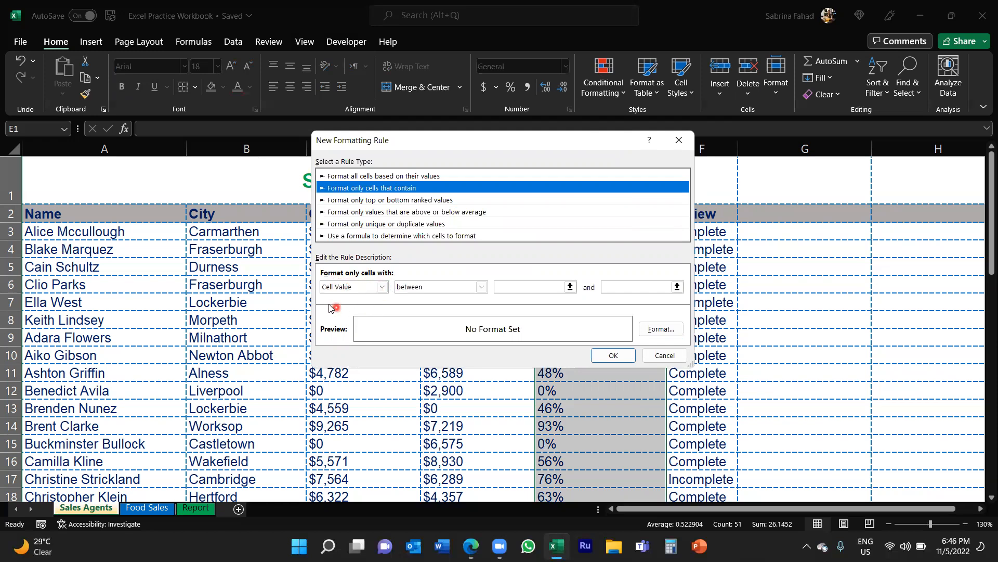
{"action": "mouse_move", "coordinate": [405, 300]}
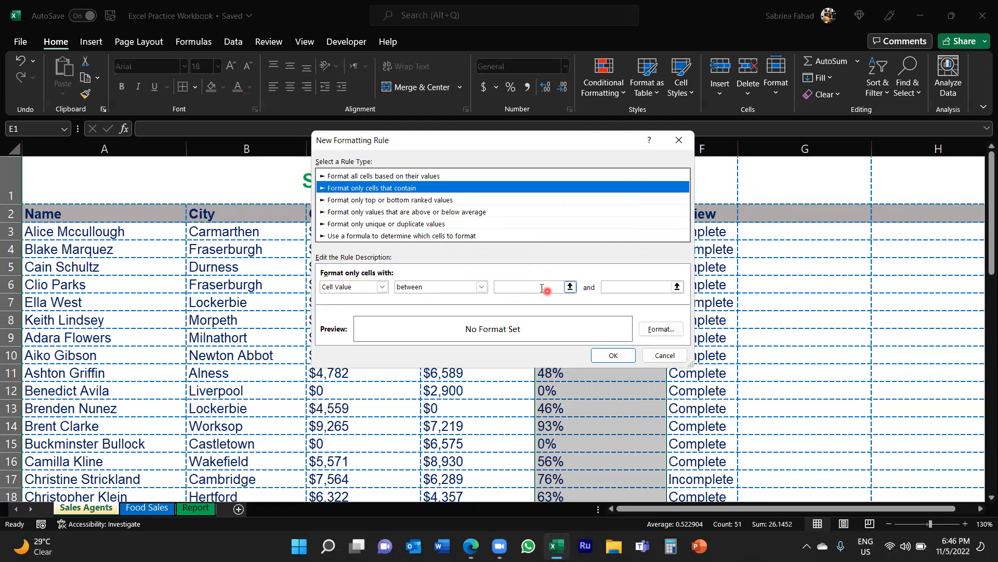
{"action": "left_click", "coordinate": [516, 286]}
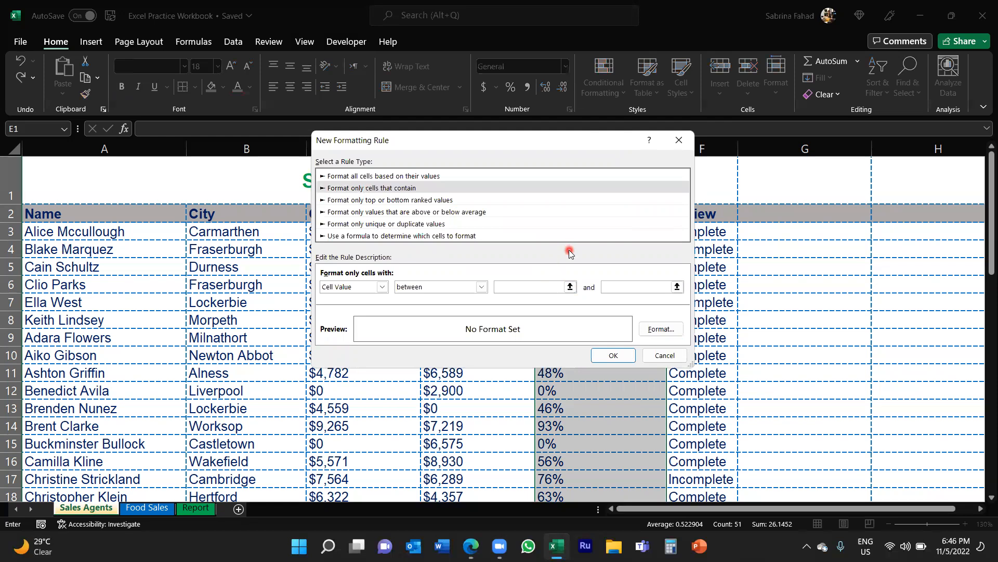
{"action": "type", "text": "0%"}
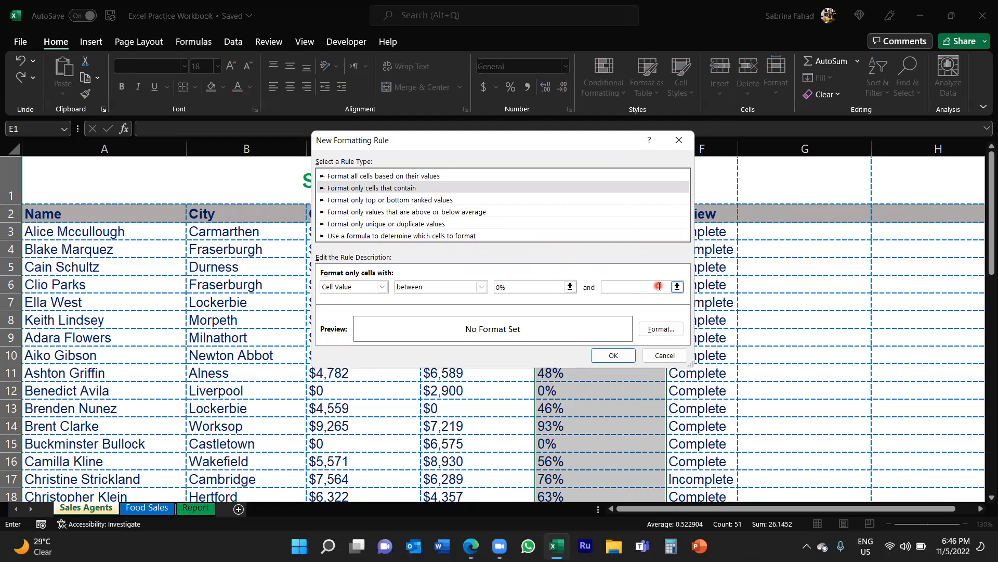
{"action": "type", "text": "50%"}
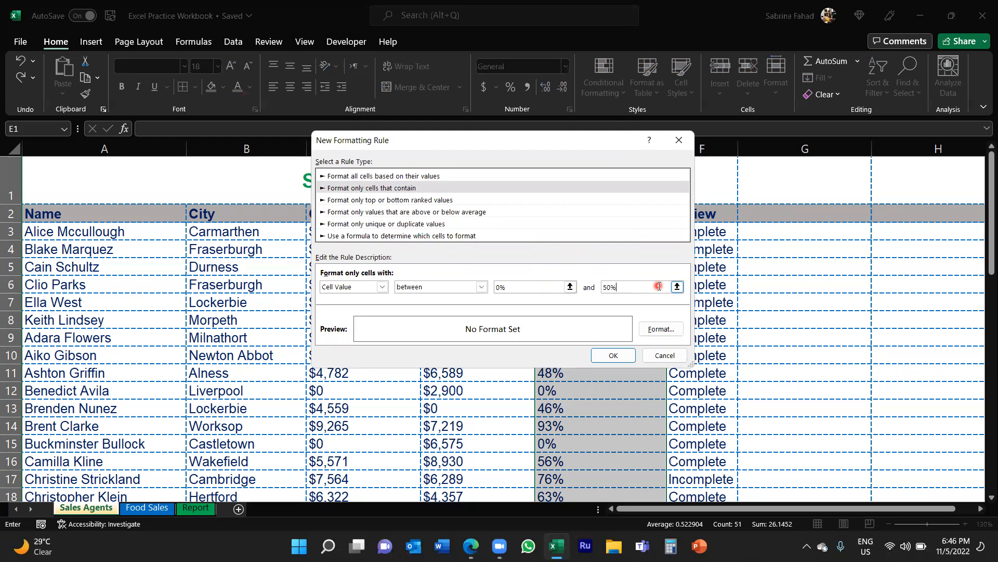
{"action": "mouse_move", "coordinate": [503, 302]}
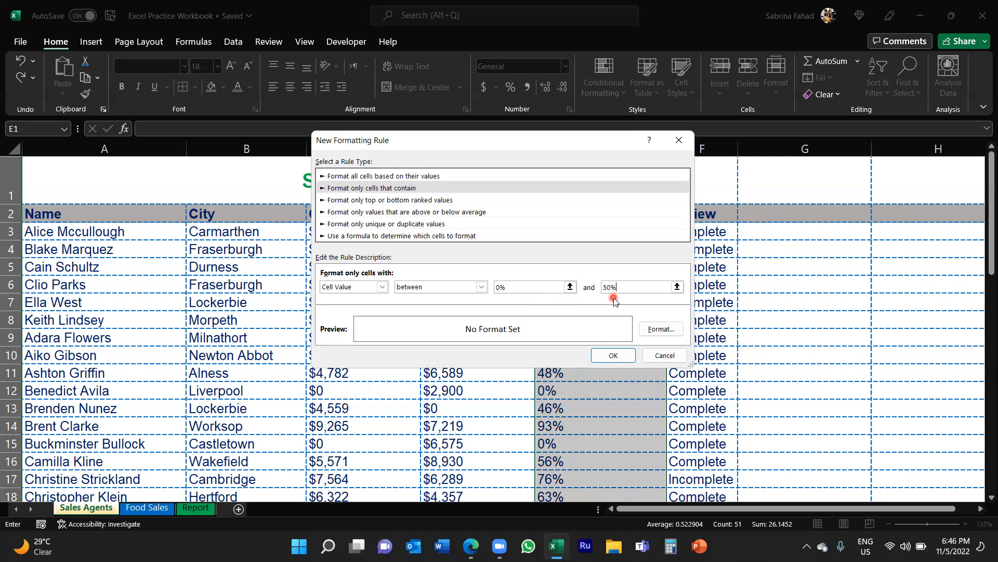
{"action": "mouse_move", "coordinate": [678, 340]}
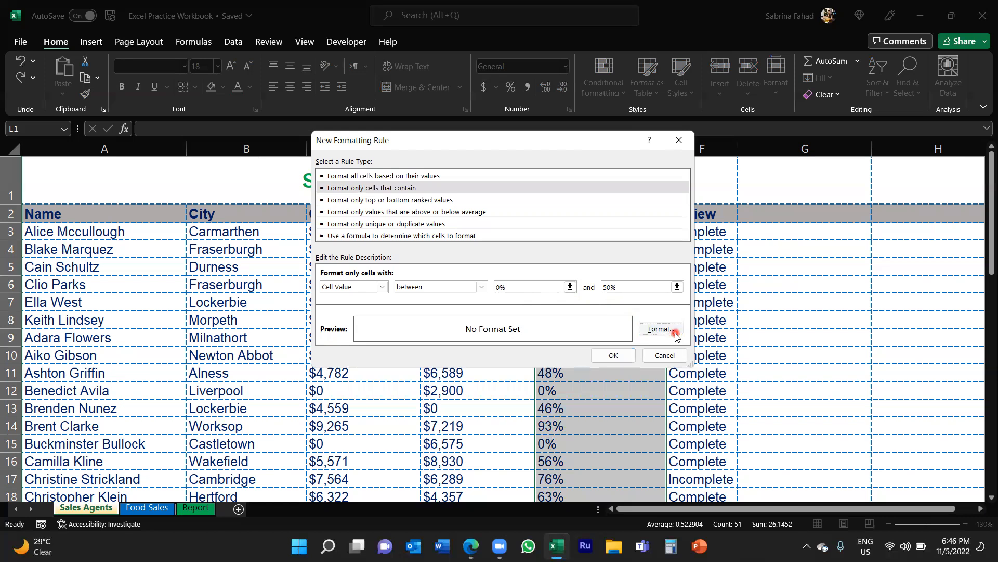
Give the 0%–50% rule a standard red font colour and save the rule.
{"action": "left_click", "coordinate": [661, 329]}
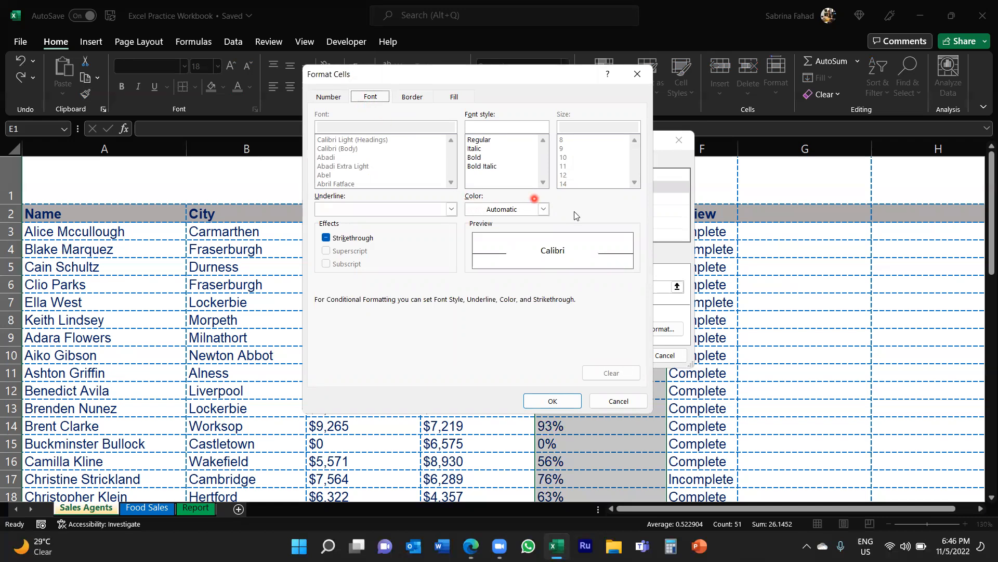
{"action": "left_click", "coordinate": [542, 210]}
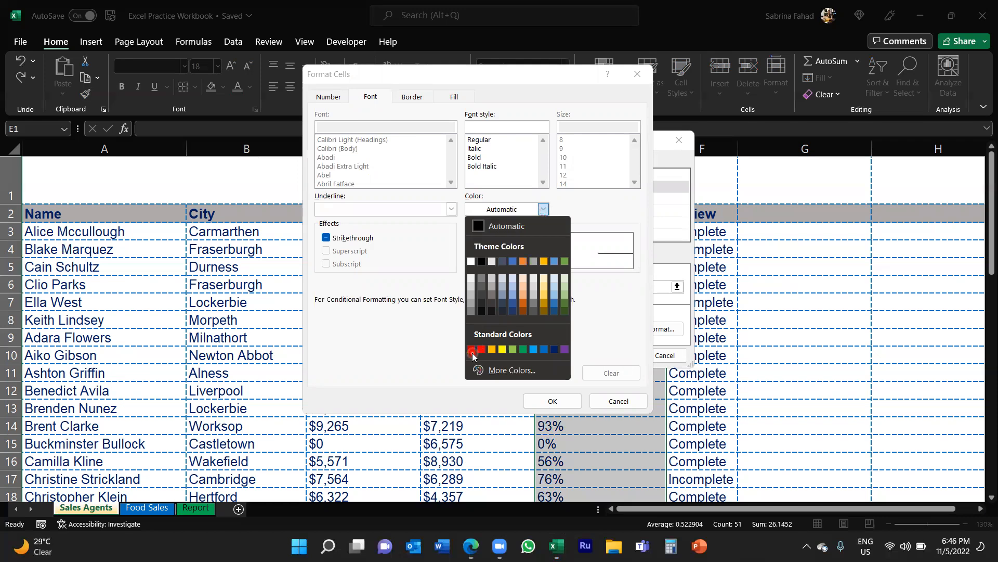
{"action": "left_click", "coordinate": [473, 349]}
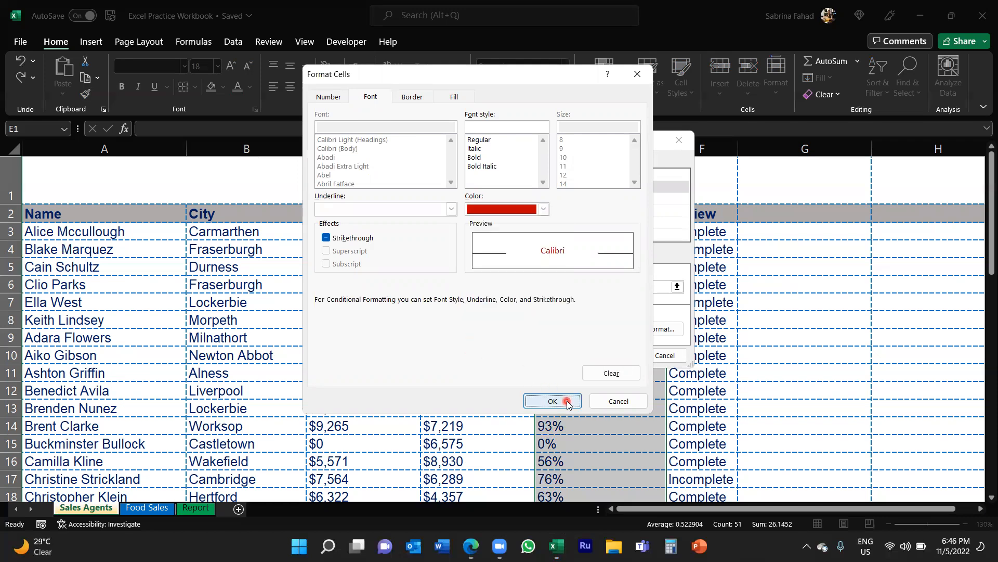
{"action": "left_click", "coordinate": [551, 401]}
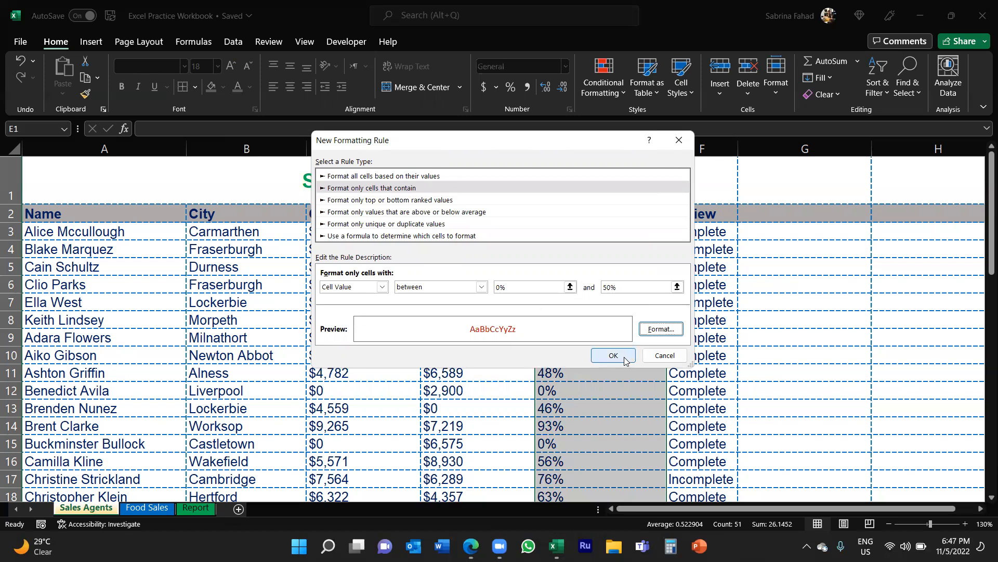
{"action": "left_click", "coordinate": [612, 355]}
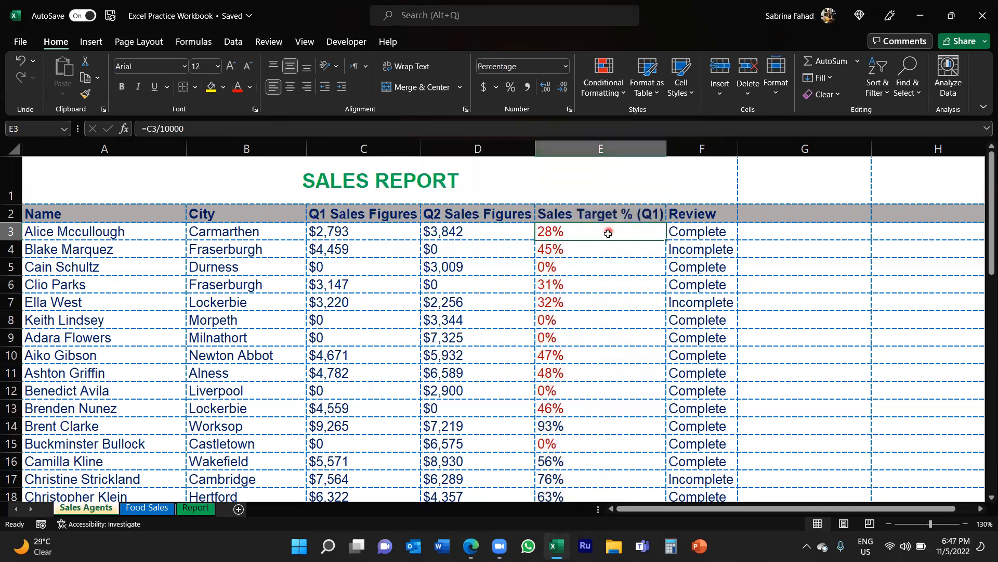
{"action": "mouse_move", "coordinate": [578, 231]}
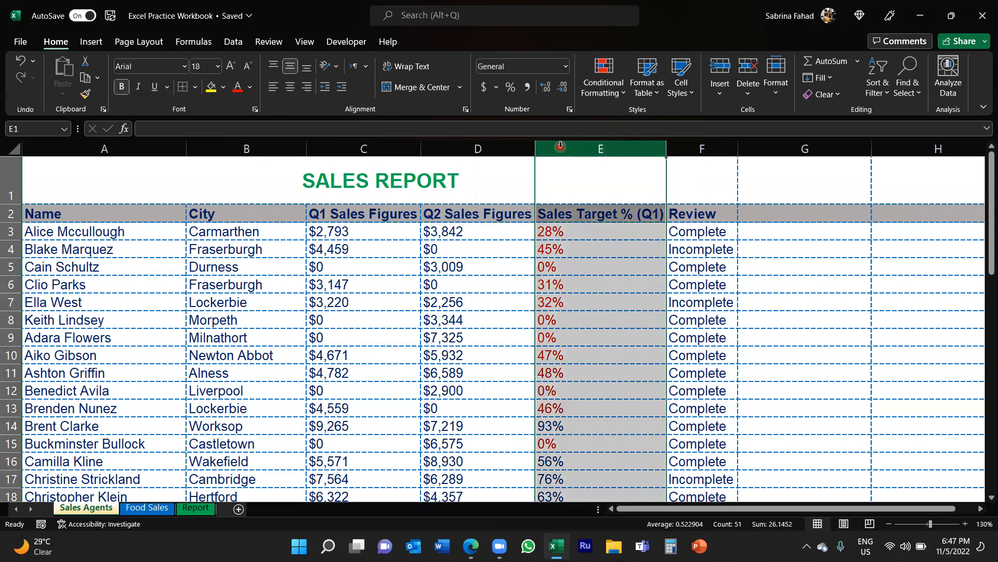
{"action": "mouse_move", "coordinate": [602, 77]}
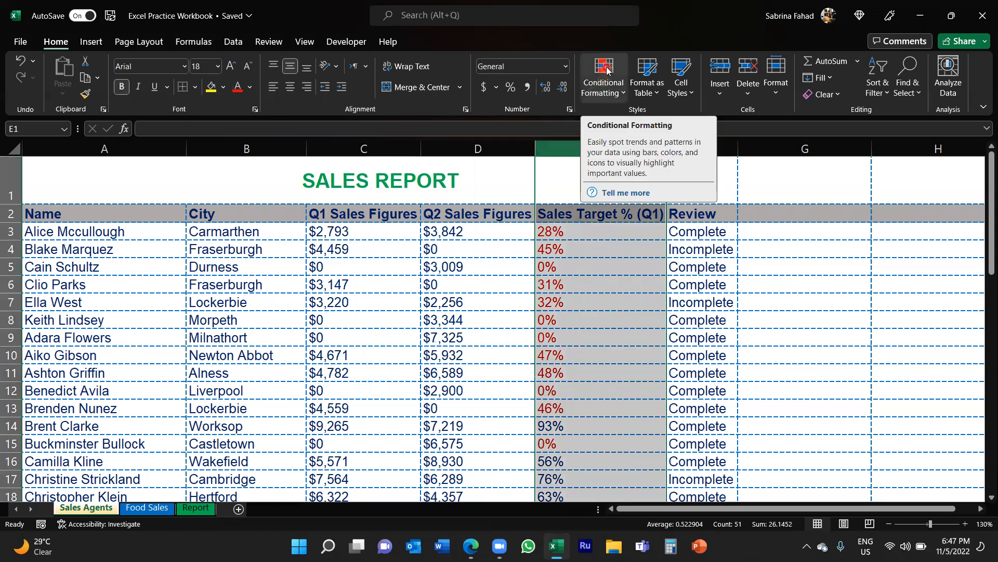
Begin a second New Rule for column E using 'Format only cells that contain'.
{"action": "left_click", "coordinate": [604, 76]}
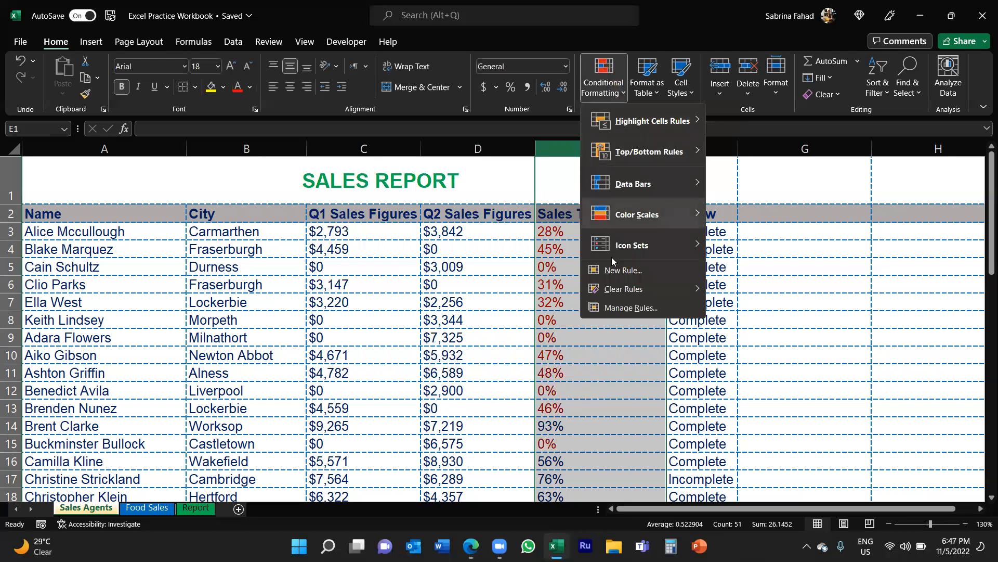
{"action": "left_click", "coordinate": [622, 270]}
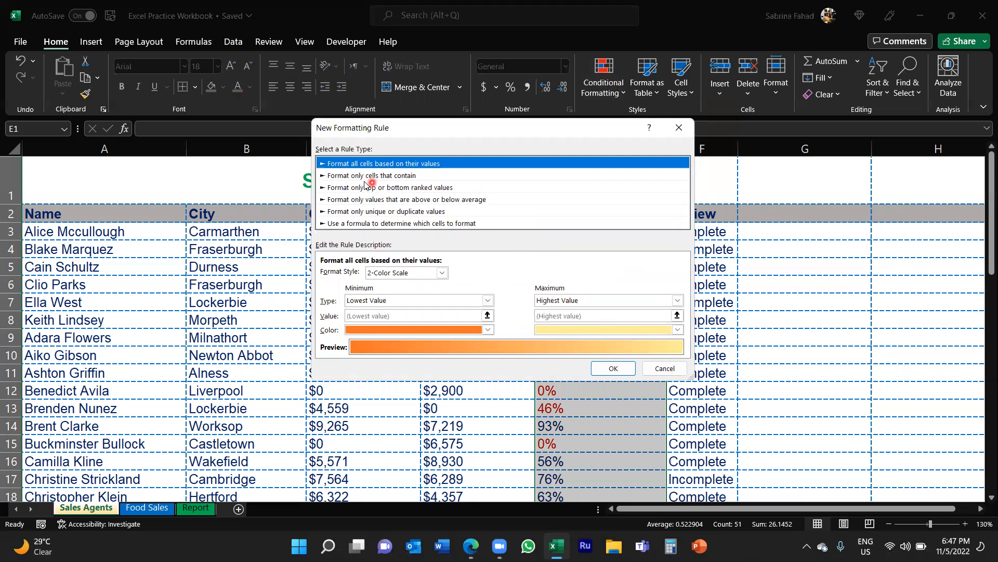
{"action": "mouse_move", "coordinate": [397, 185]}
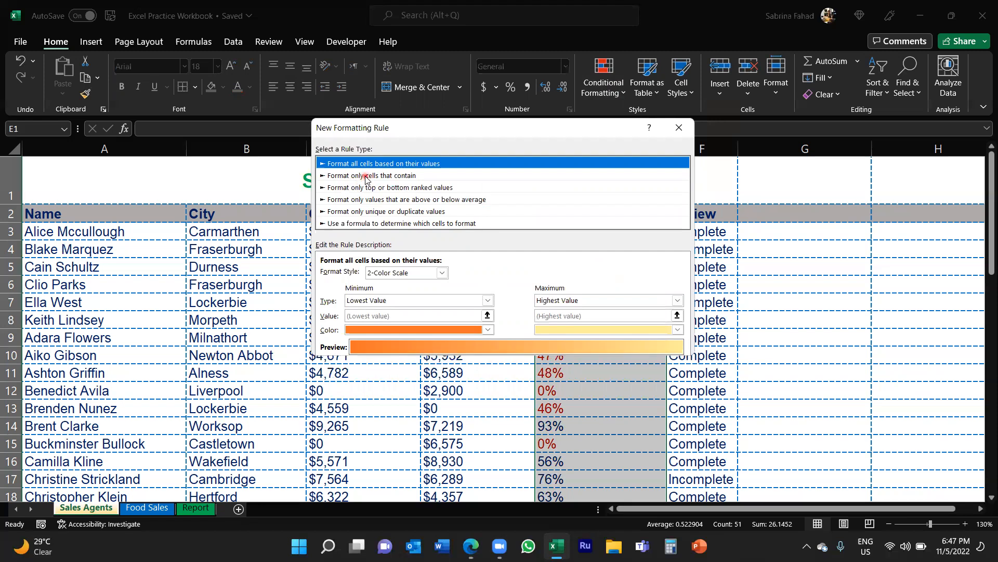
{"action": "left_click", "coordinate": [383, 176]}
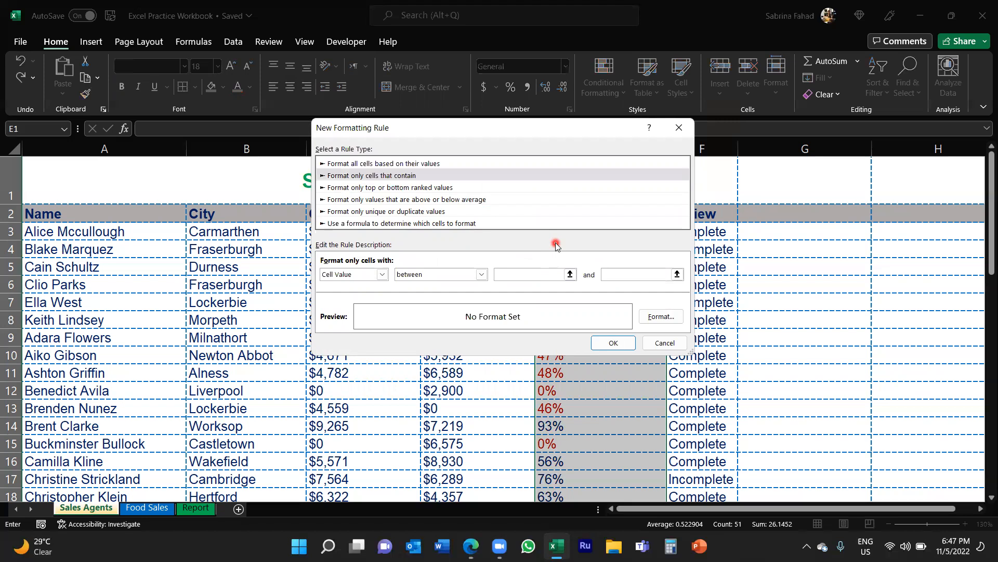
Set the rule's cell value range to between 50% and 100% and open its formatting.
{"action": "type", "text": "50%"}
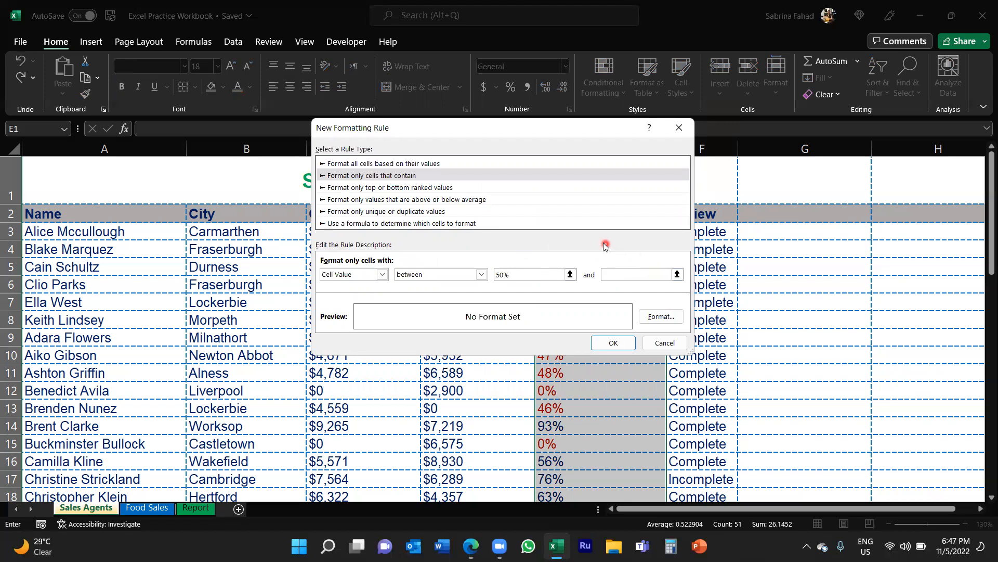
{"action": "type", "text": "1"}
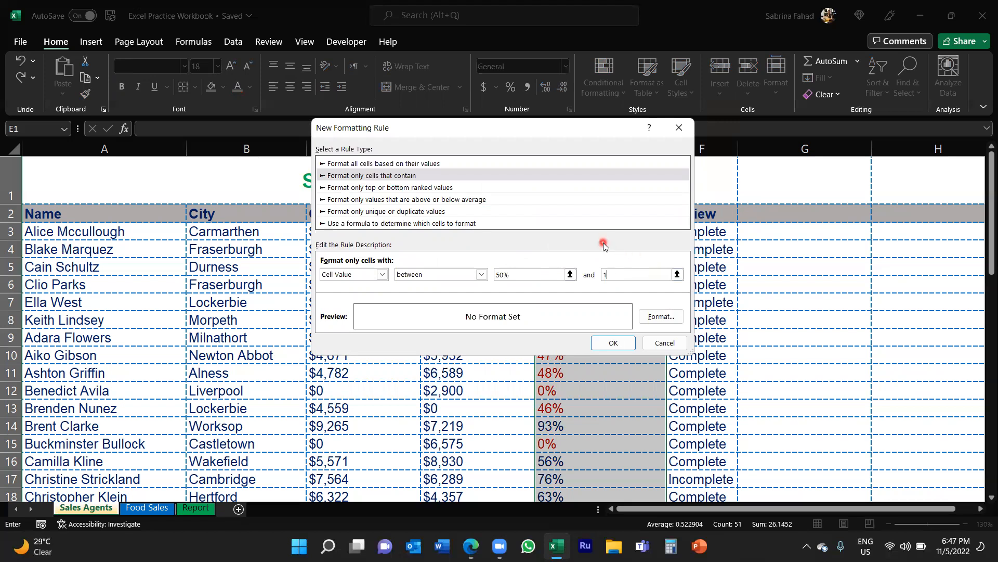
{"action": "type", "text": "00%"}
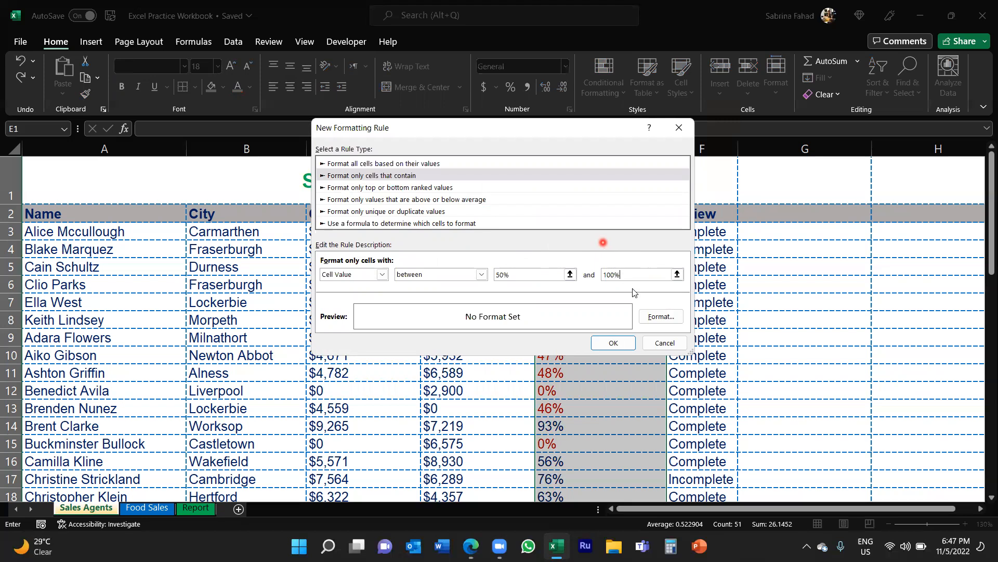
{"action": "left_click", "coordinate": [661, 317]}
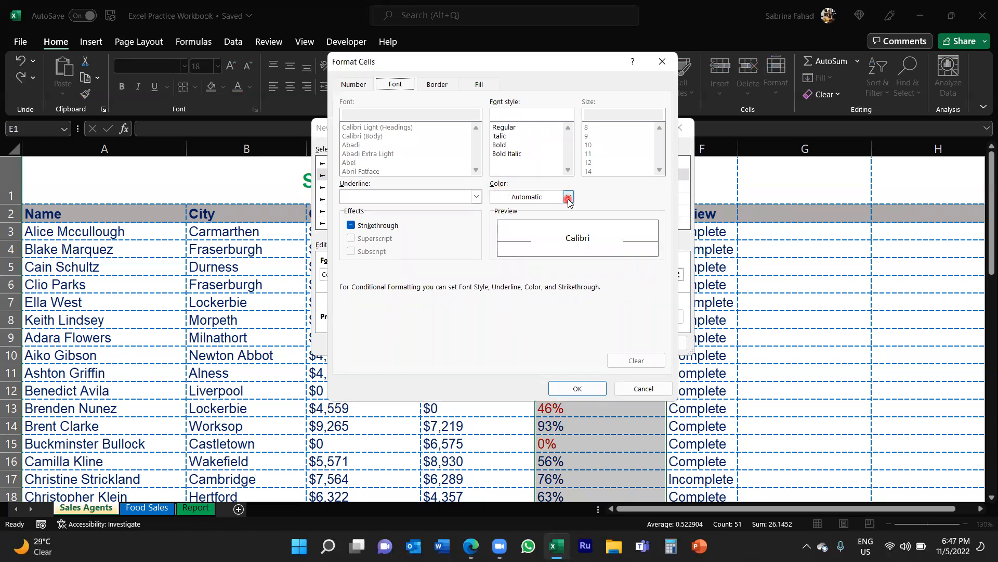
Pick green from the Standard Colors as the rule's font colour.
{"action": "left_click", "coordinate": [568, 196]}
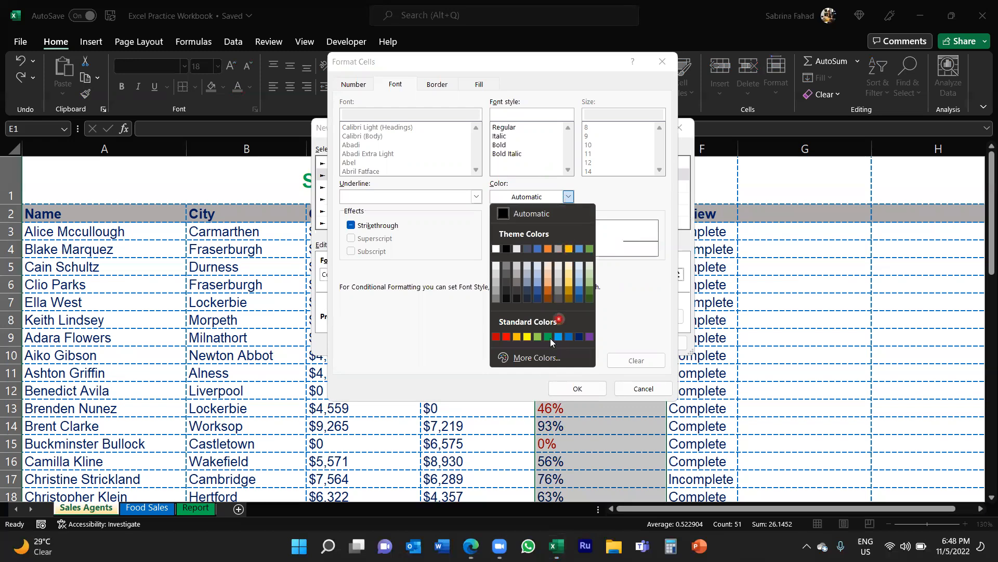
{"action": "left_click", "coordinate": [551, 337]}
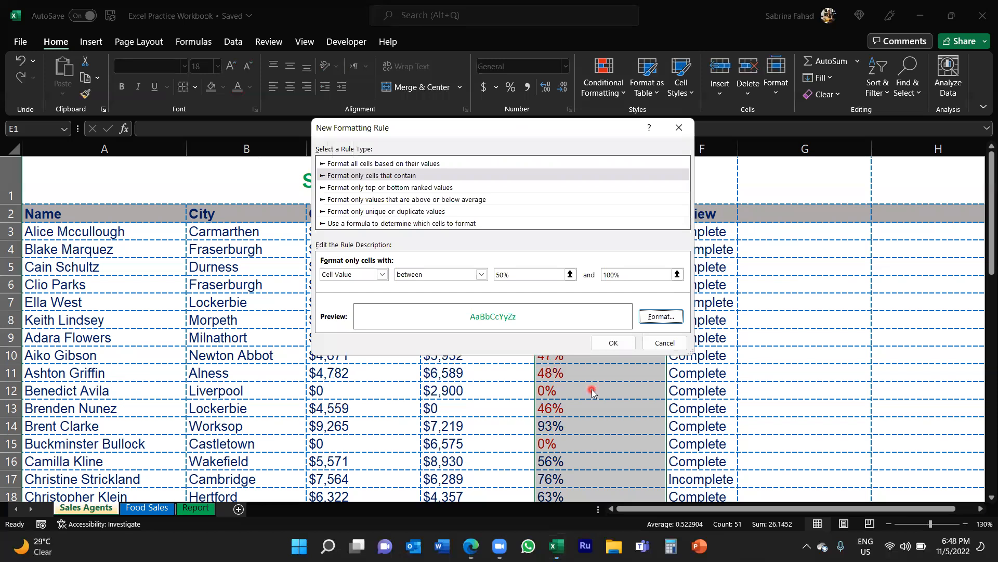
{"action": "mouse_move", "coordinate": [346, 137]}
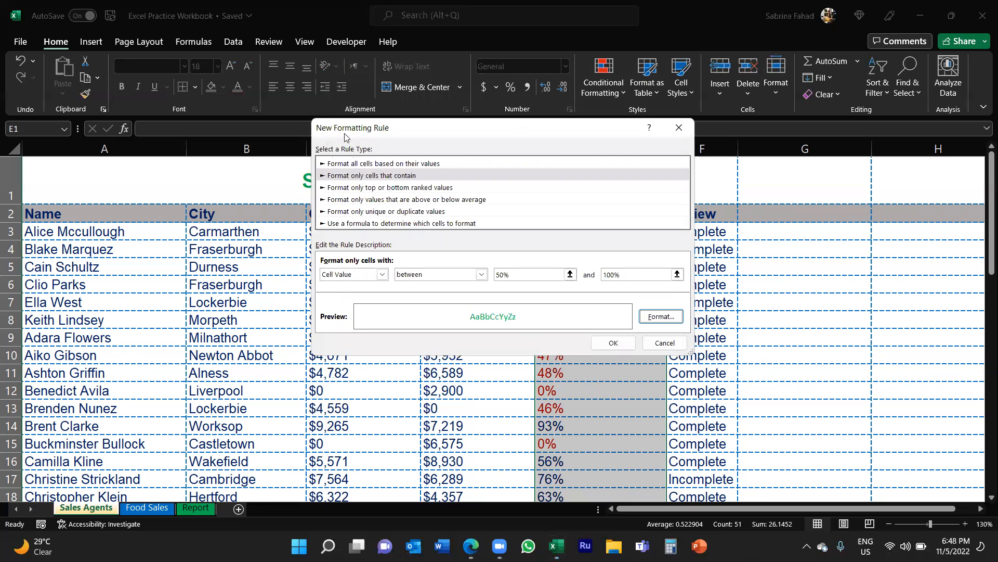
{"action": "mouse_move", "coordinate": [366, 138]}
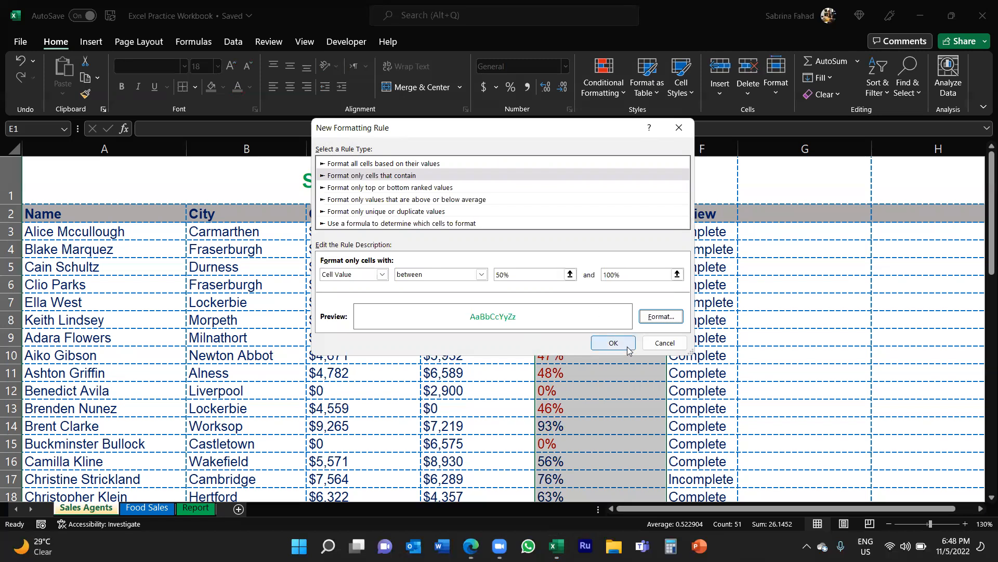
Save the green 50%–100% rule, then select cell E3 and scroll down.
{"action": "left_click", "coordinate": [613, 342]}
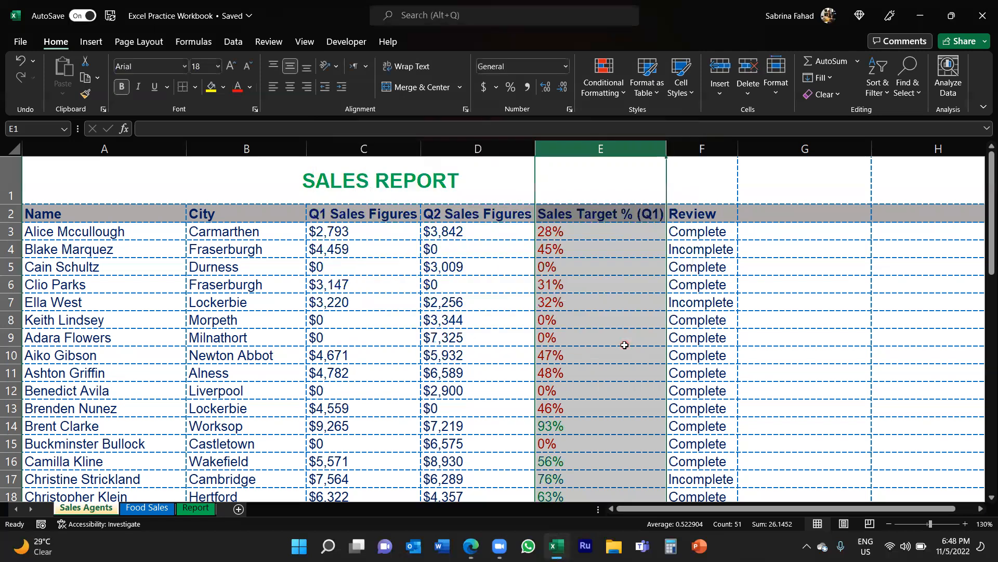
{"action": "left_click", "coordinate": [599, 231]}
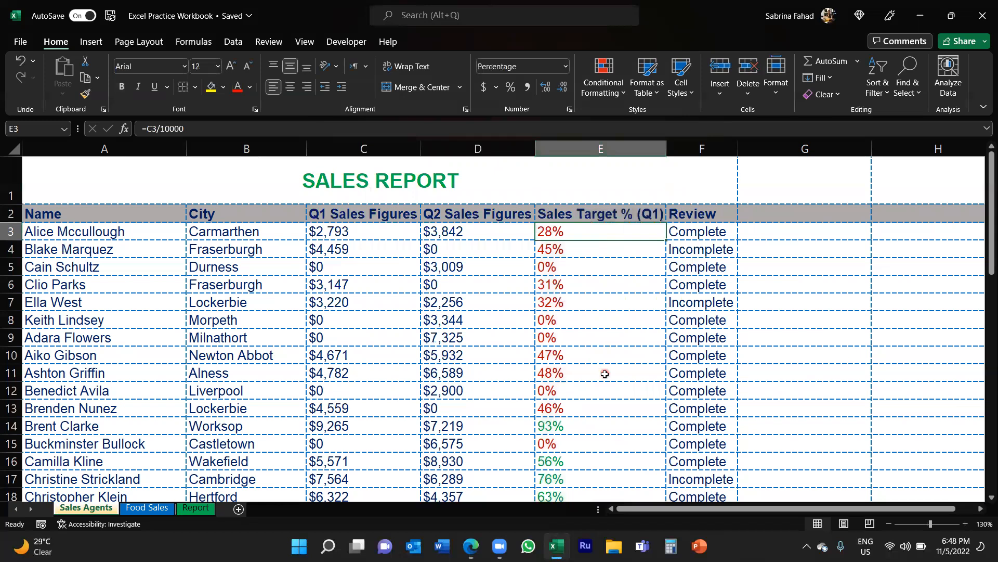
{"action": "scroll", "scroll_direction": "down", "scroll_amount": 3}
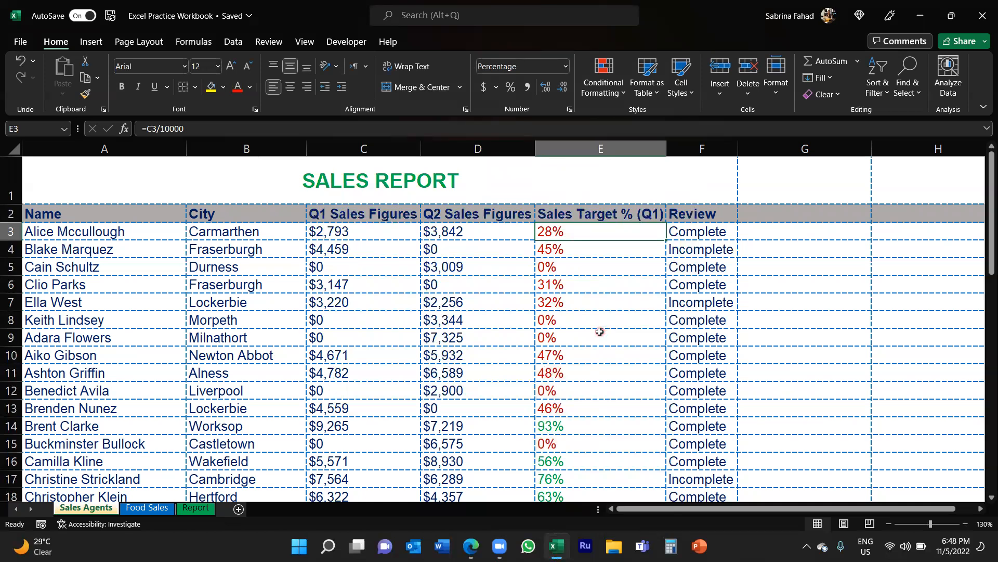
{"action": "mouse_move", "coordinate": [581, 231]}
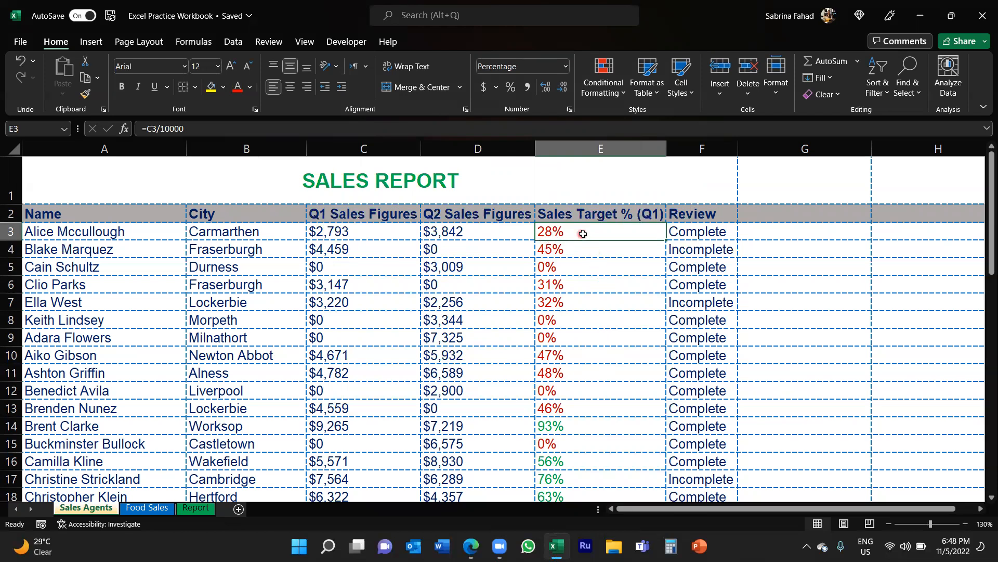
{"action": "double_click", "coordinate": [599, 231]}
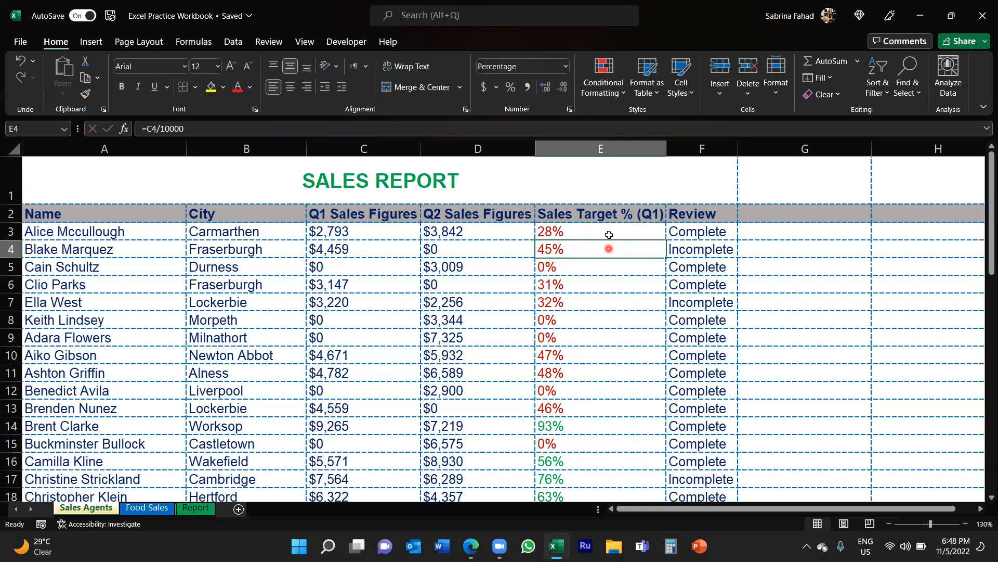
{"action": "left_click", "coordinate": [600, 231]}
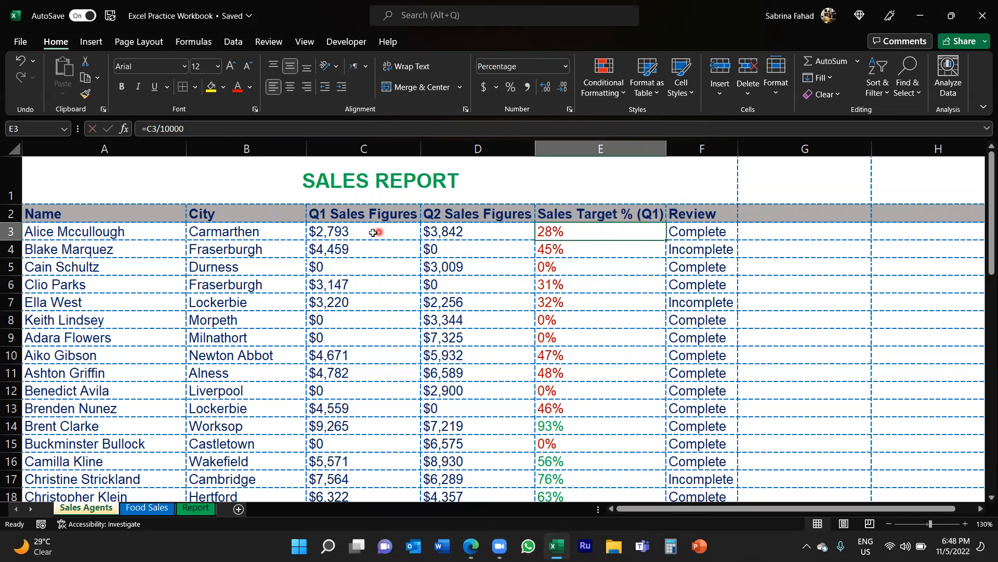
Enter 8050 in cell C3 to test the formatting turns 81% green.
{"action": "left_click", "coordinate": [363, 231]}
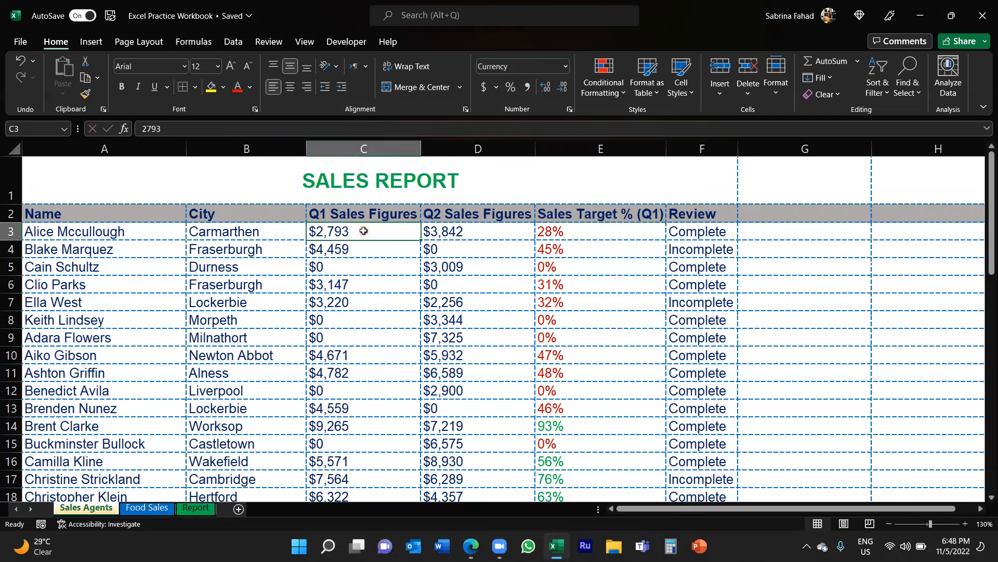
{"action": "type", "text": "8"}
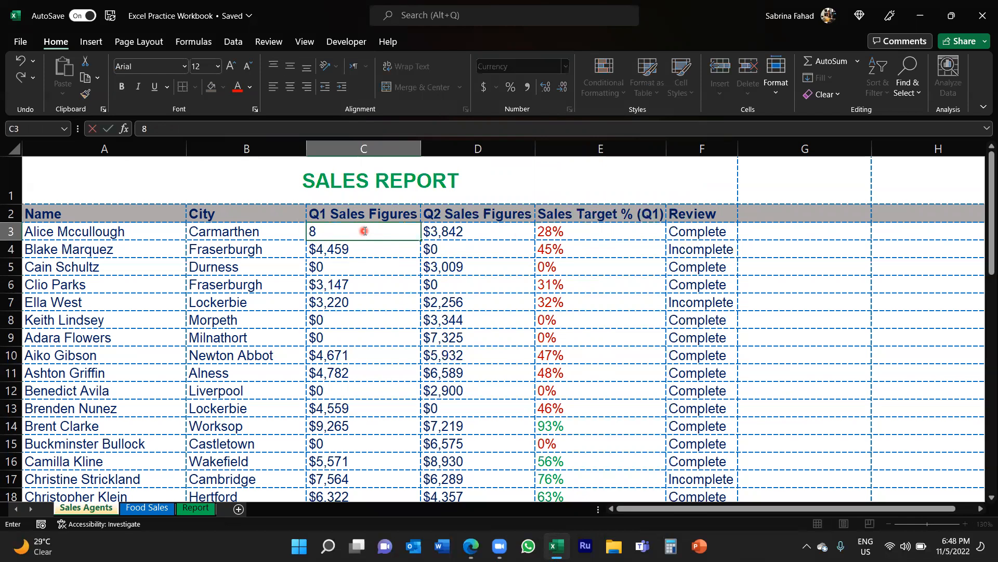
{"action": "type", "text": "050"}
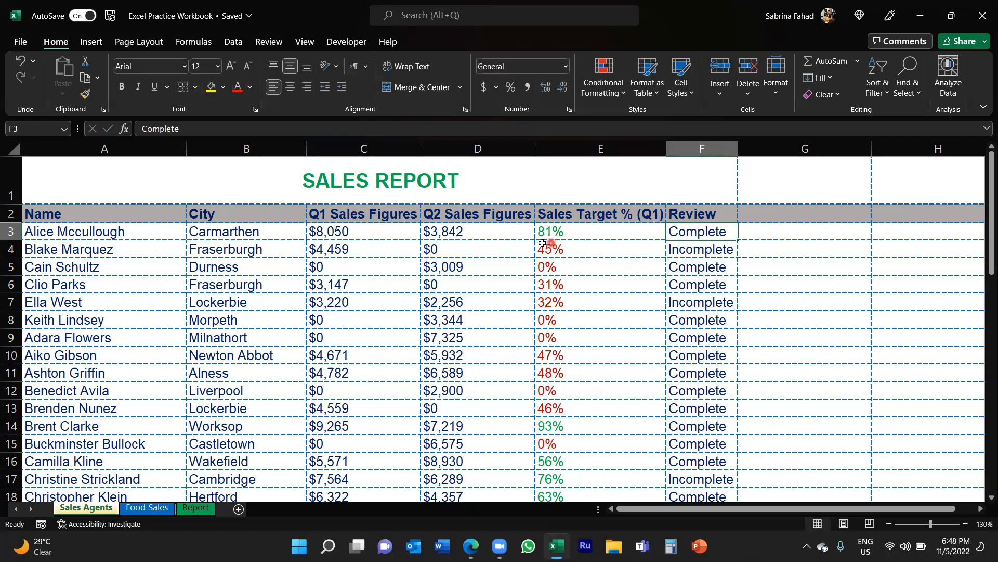
{"action": "mouse_move", "coordinate": [566, 240]}
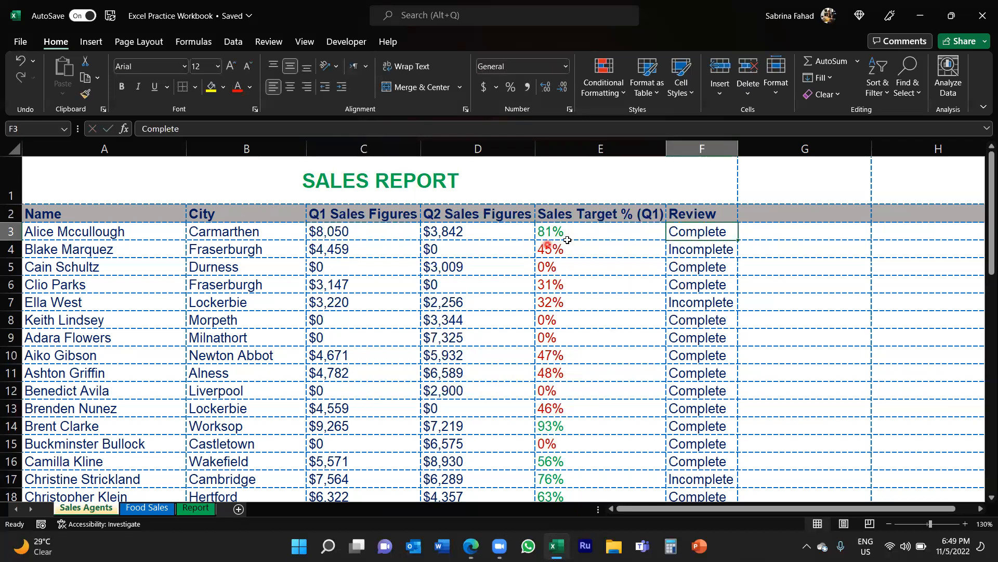